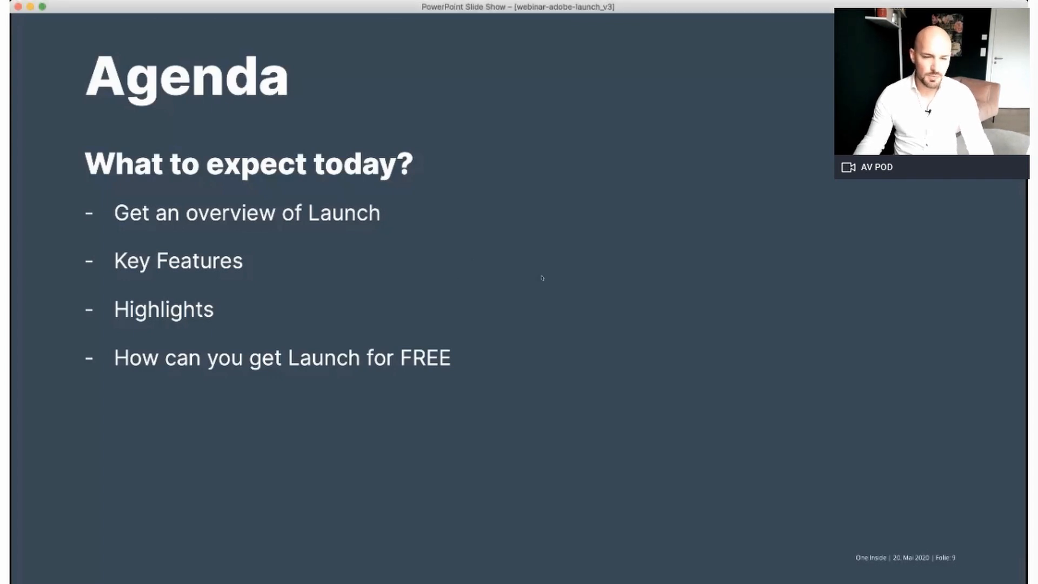
# Advance the slideshow through the earlier slides to slide 12, Highlights – Enterprise Publishing.
pyautogui.press('right')
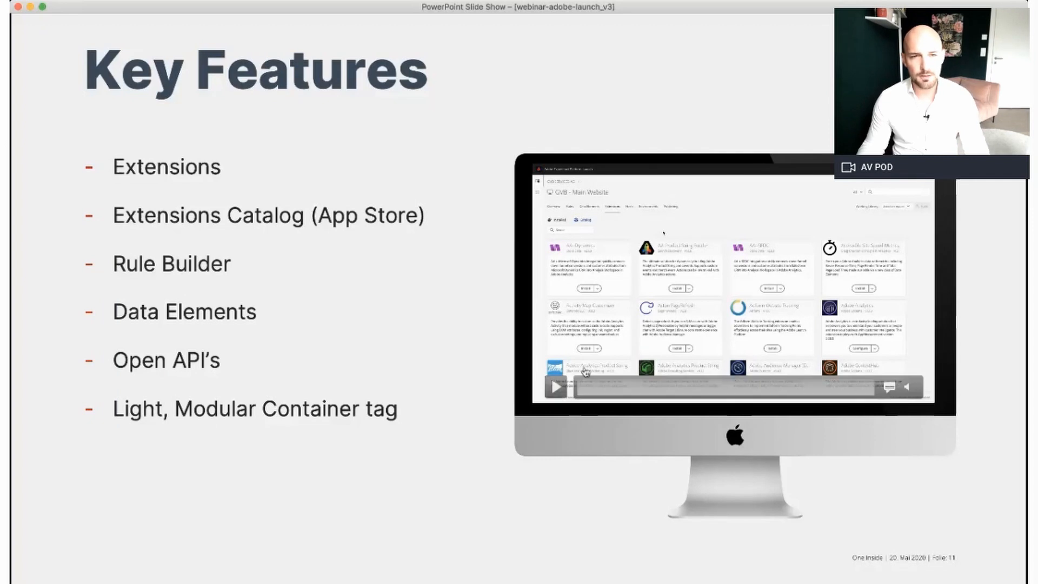
pyautogui.click(555, 387)
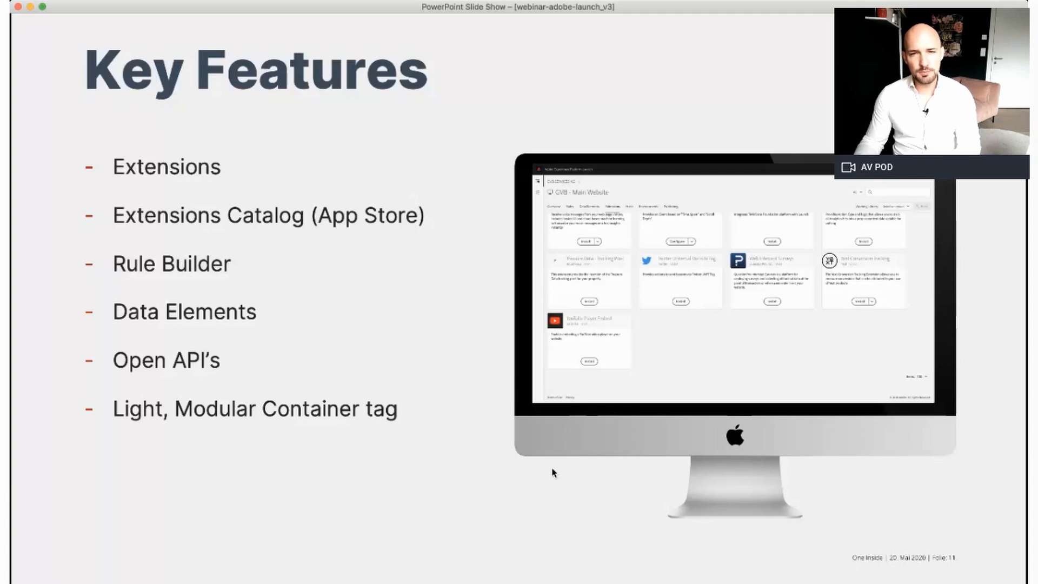
pyautogui.moveTo(877, 501)
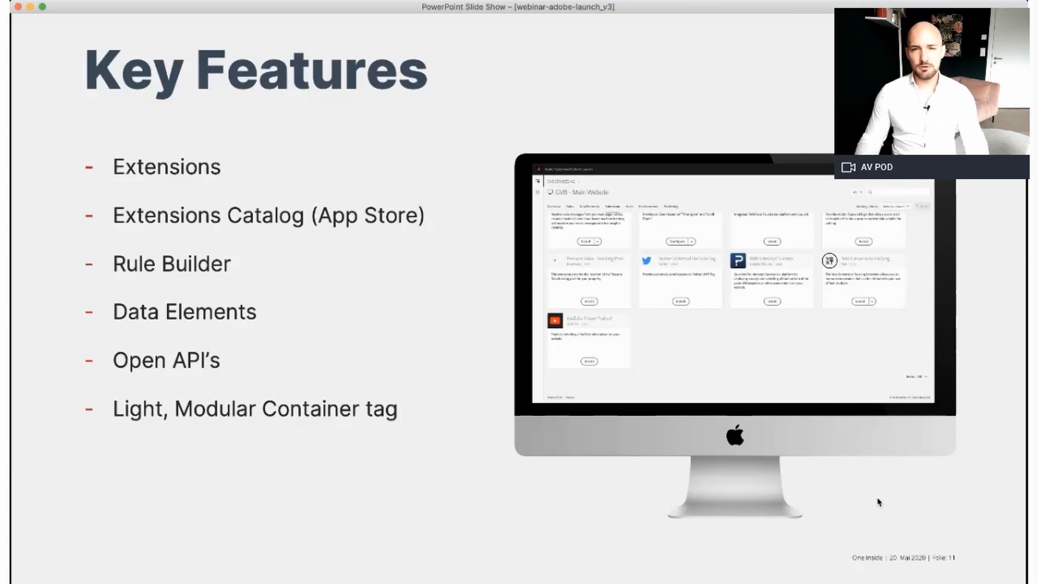
pyautogui.moveTo(530, 470)
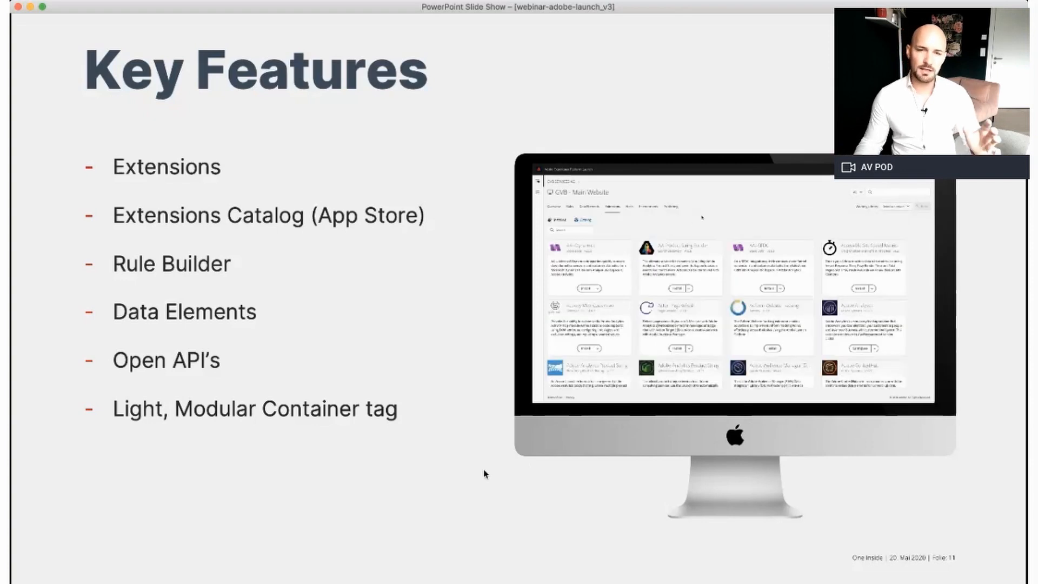
pyautogui.press('right')
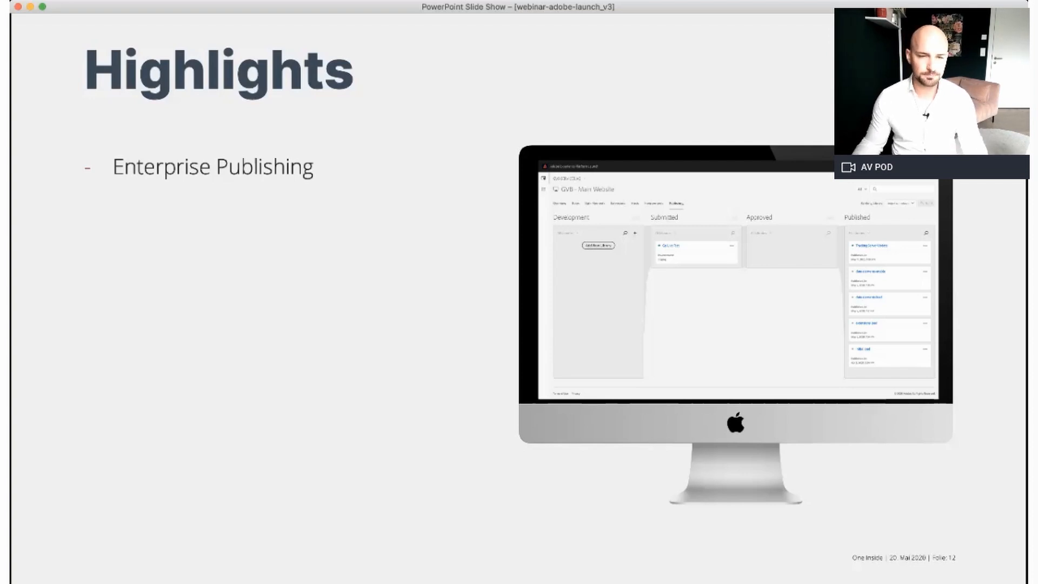
# Advance past the question divider to slide 14 listing the three free-license conditions.
pyautogui.press('right')
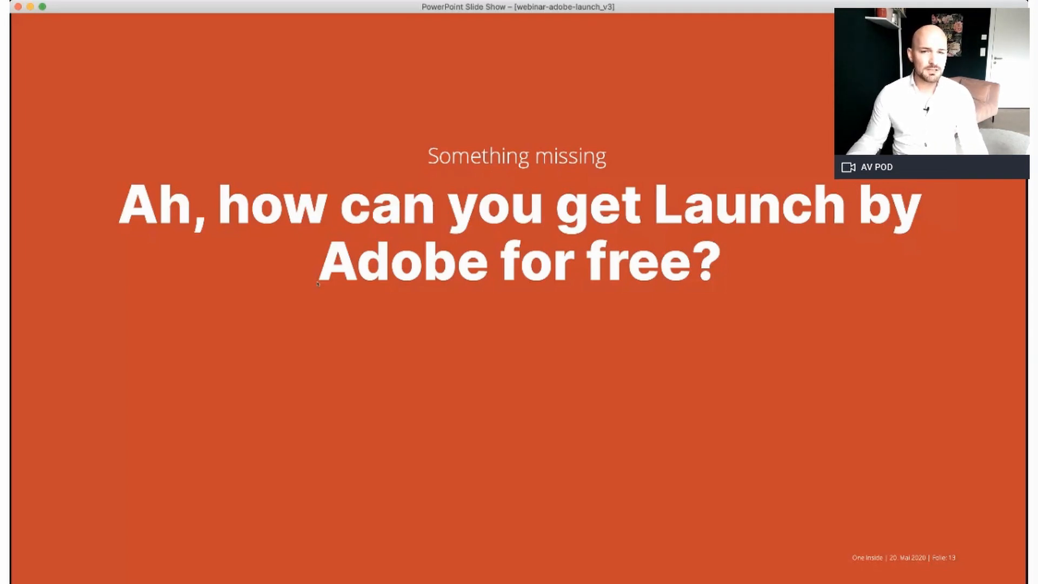
pyautogui.press('right')
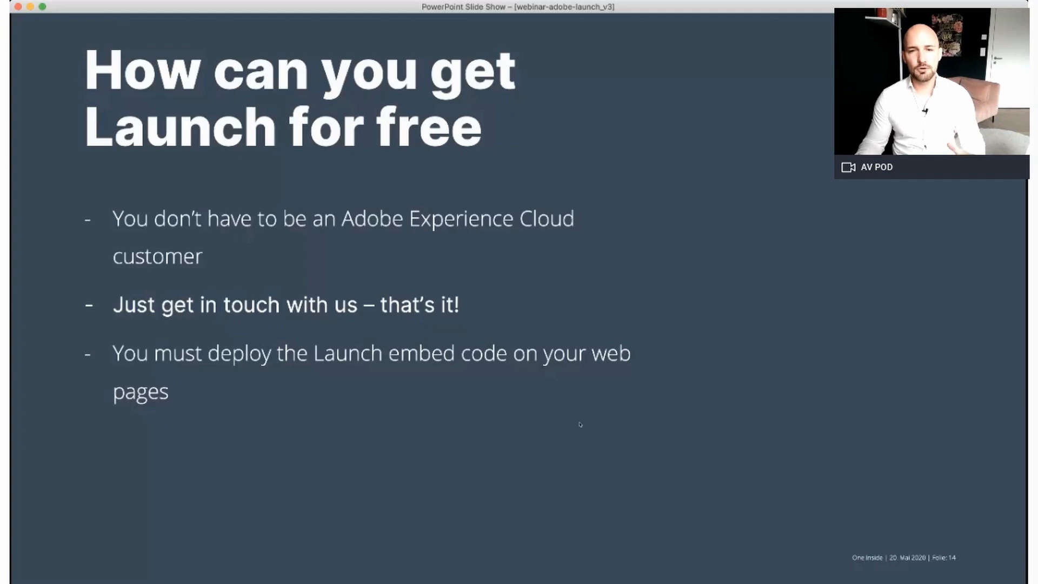
pyautogui.press('right')
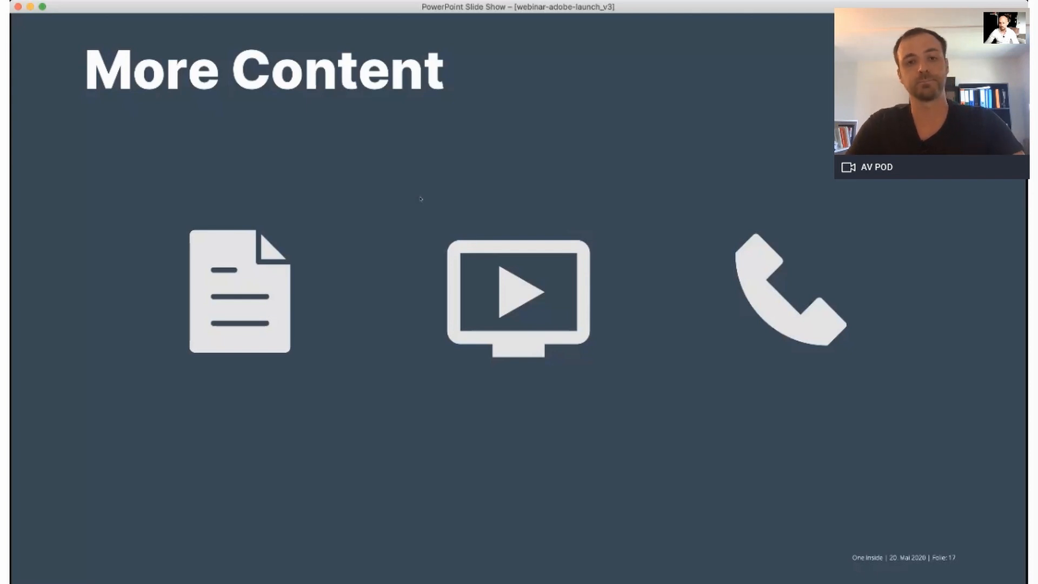
# Advance from More Content to the closing Thank you slide, slide 19.
pyautogui.press('right')
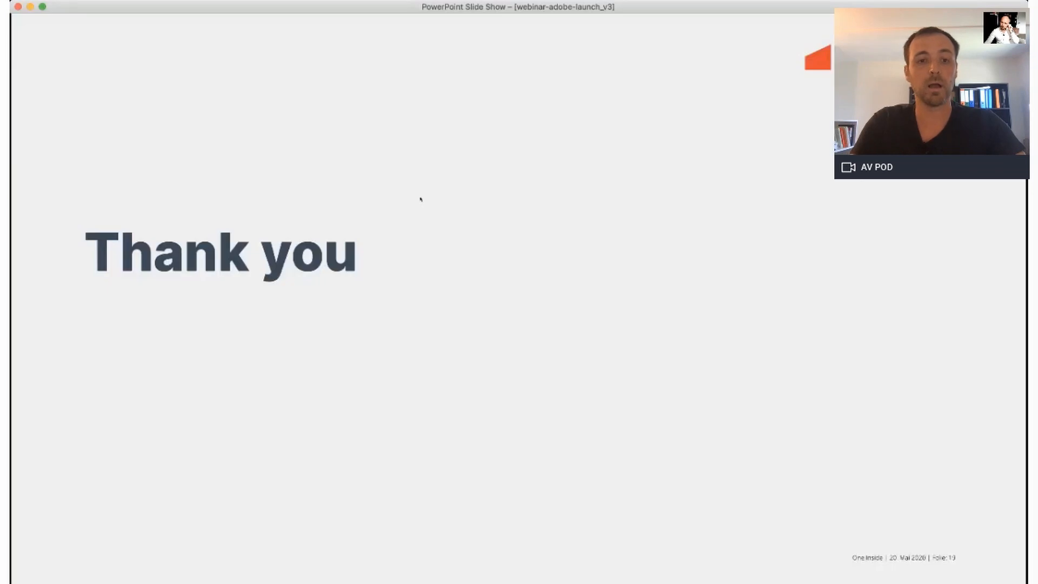